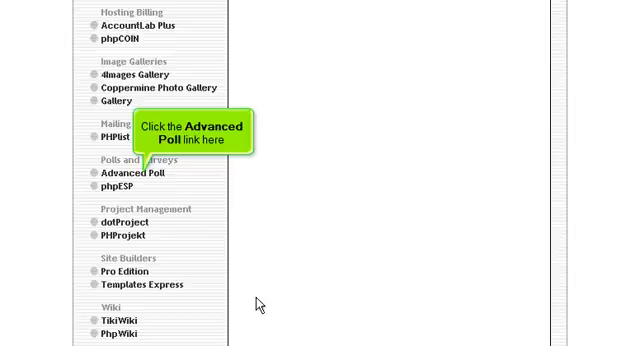
Open the Advanced Poll installer from the Polls and Surveys sidebar
click(124, 172)
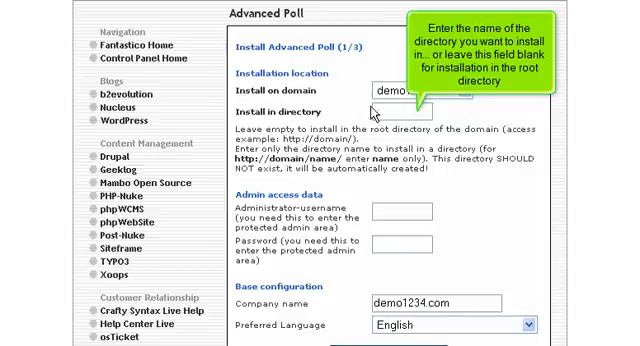
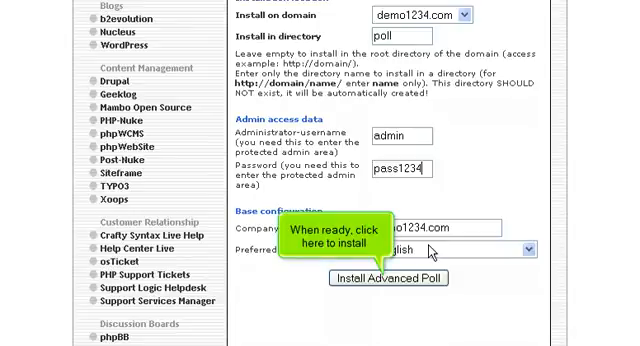
Install Advanced Poll into the 'poll' directory with admin username and password filled in
click(408, 276)
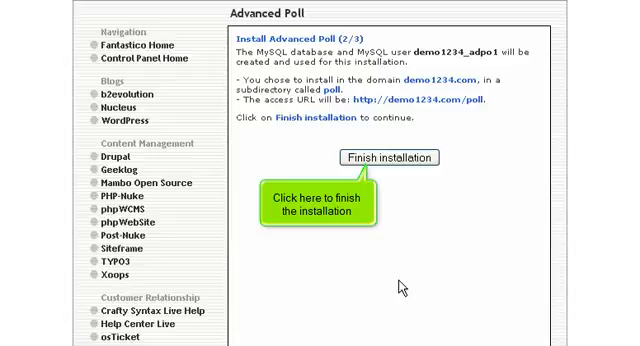
Finish the Advanced Poll installation on the step 2/3 page
click(404, 158)
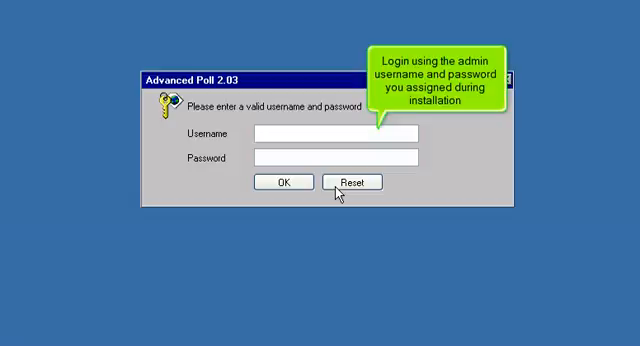
Enter username 'admin' and the chosen password in the Advanced Poll 2.03 login dialog
text(adm)
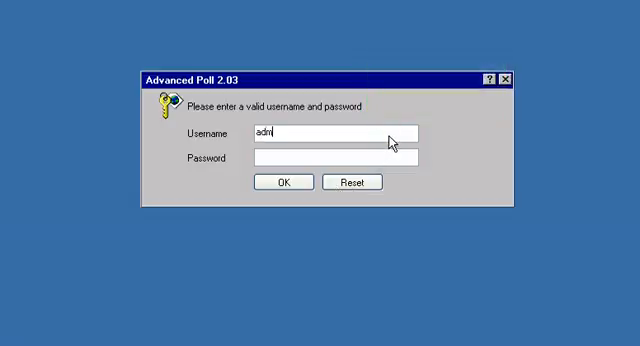
text(admin)
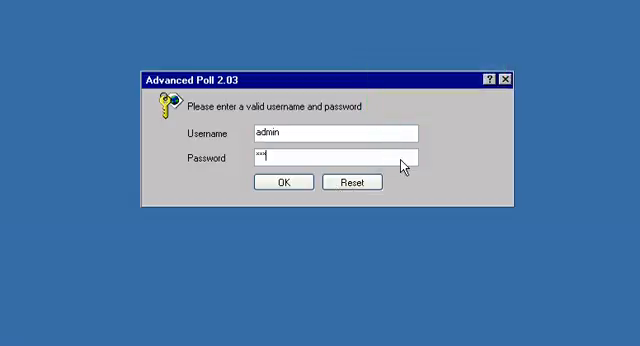